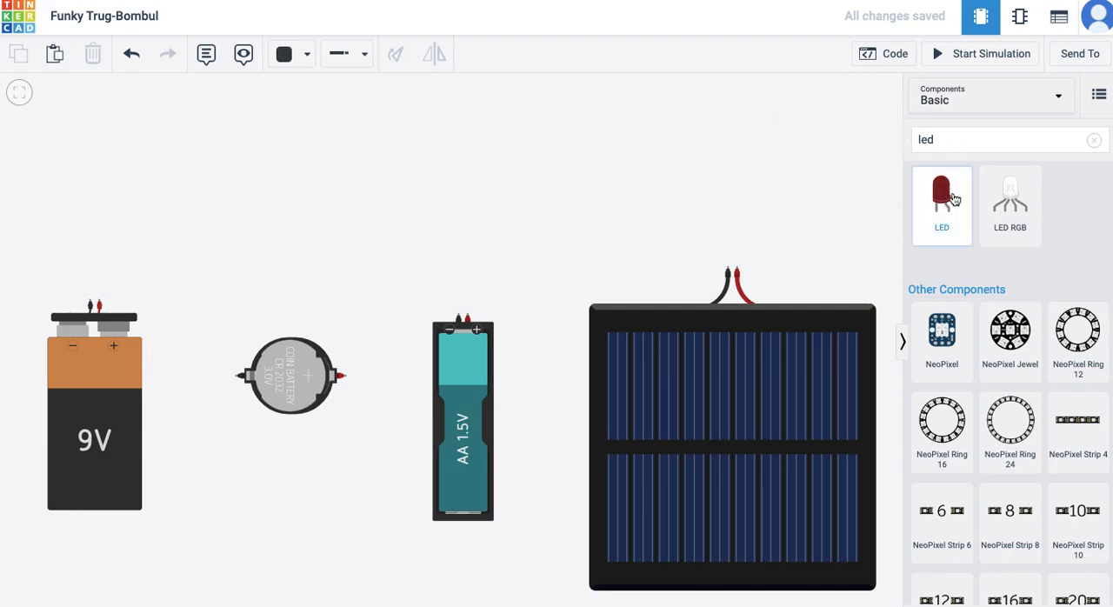
Step: Drag a red LED onto the canvas, position it above the 9V battery and select it
{"action": "left_click_drag", "start_coordinate": [941, 205], "coordinate": [191, 200]}
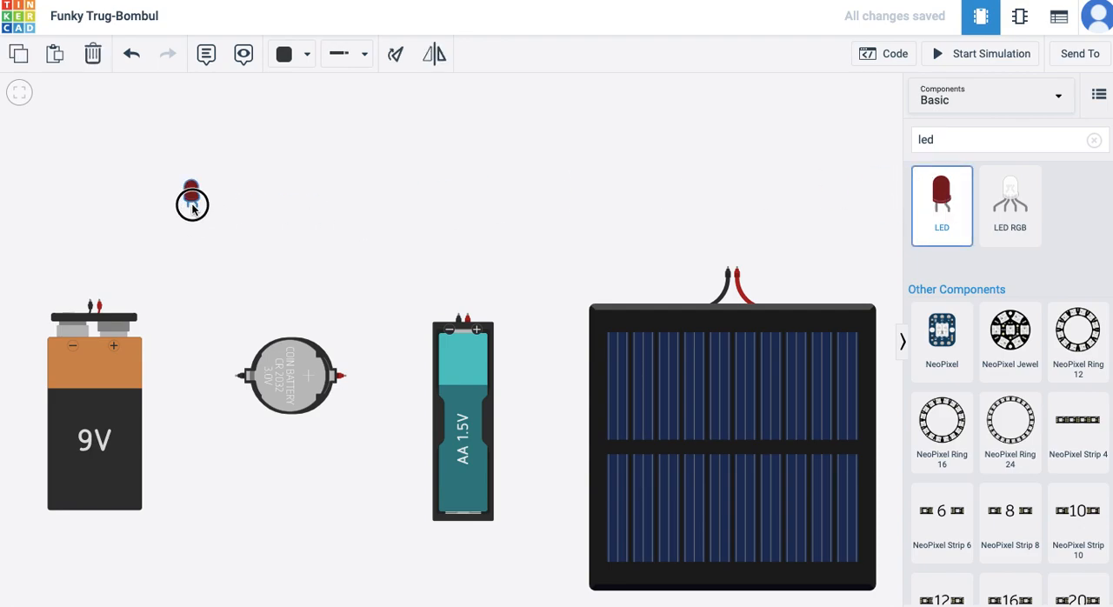
{"action": "left_click_drag", "start_coordinate": [191, 199], "coordinate": [100, 130]}
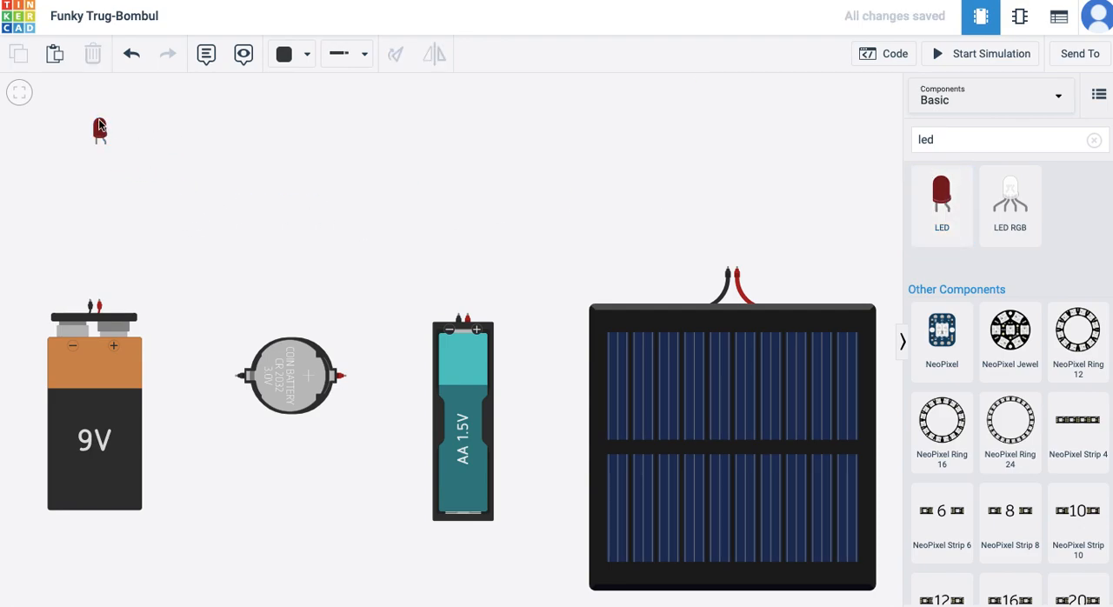
{"action": "left_click", "coordinate": [99, 146]}
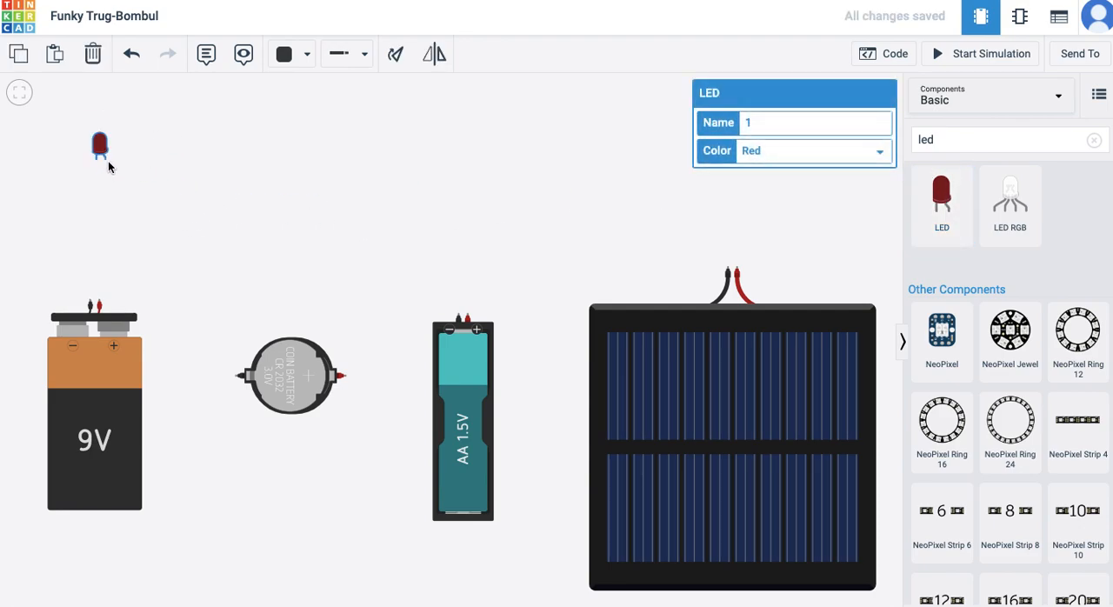
{"action": "mouse_move", "coordinate": [98, 162]}
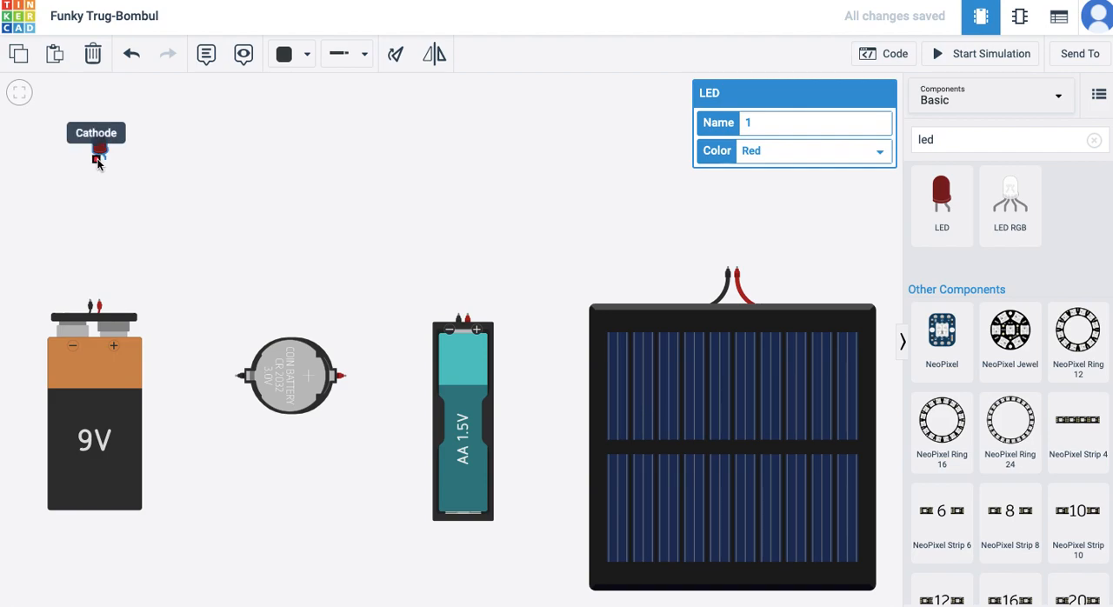
{"action": "mouse_move", "coordinate": [104, 161]}
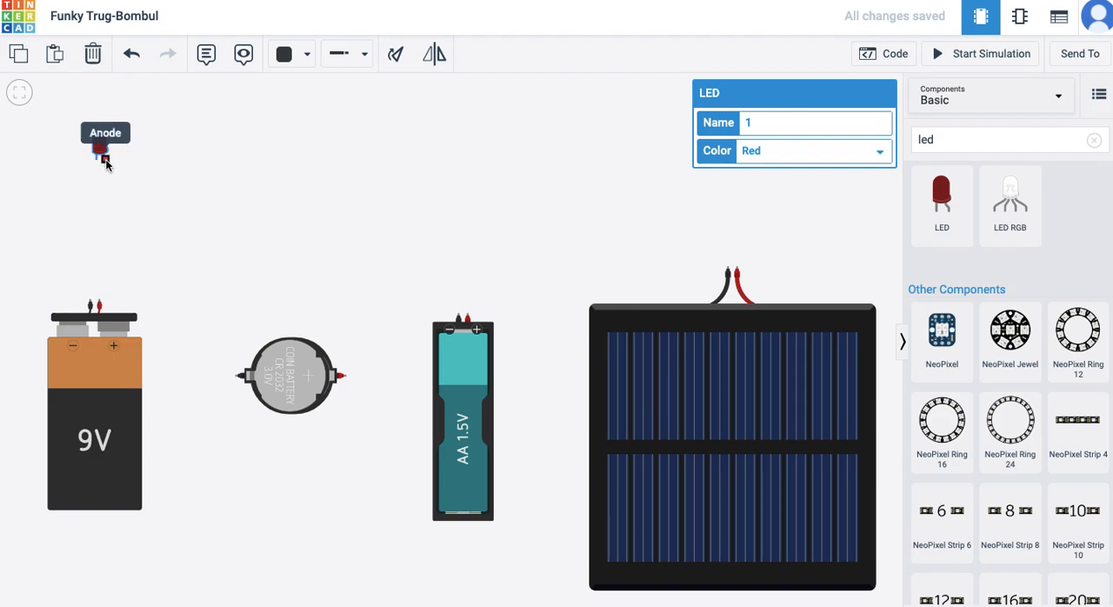
{"action": "mouse_move", "coordinate": [99, 302]}
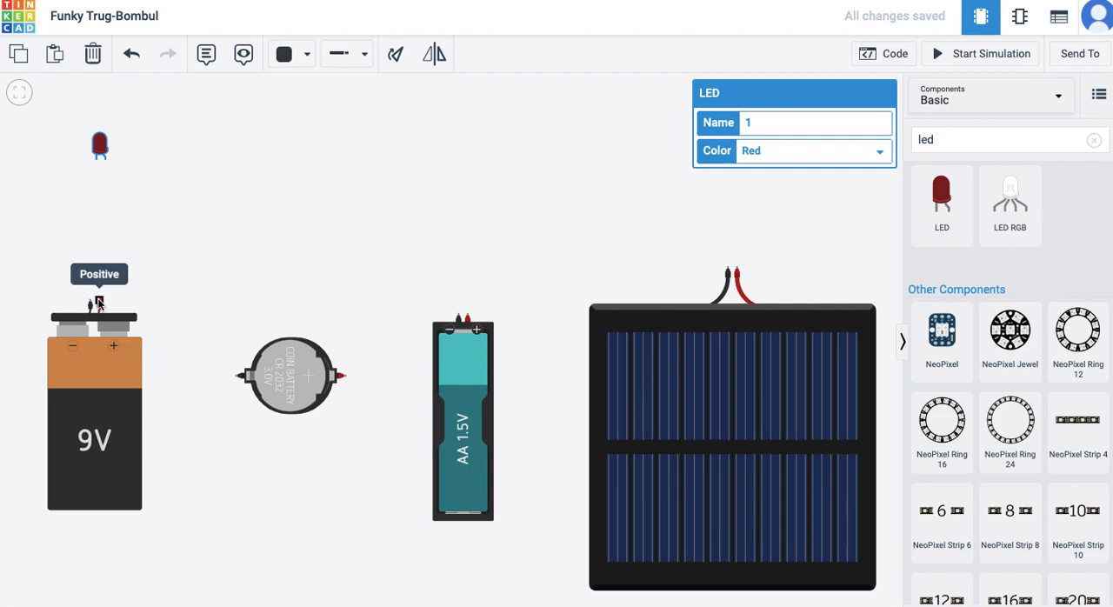
{"action": "mouse_move", "coordinate": [122, 171]}
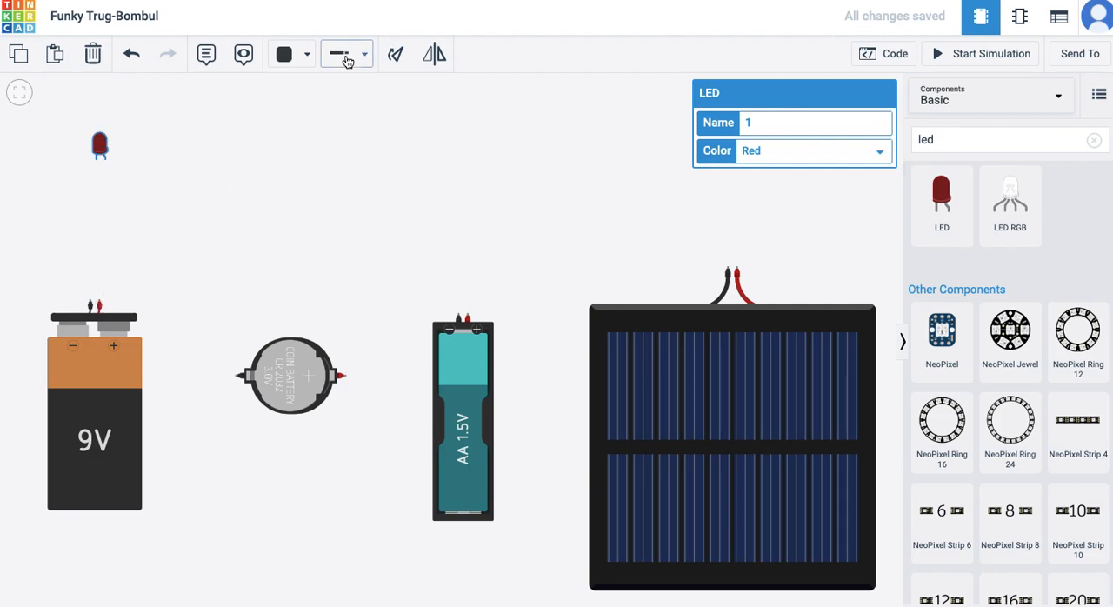
{"action": "mouse_move", "coordinate": [104, 156]}
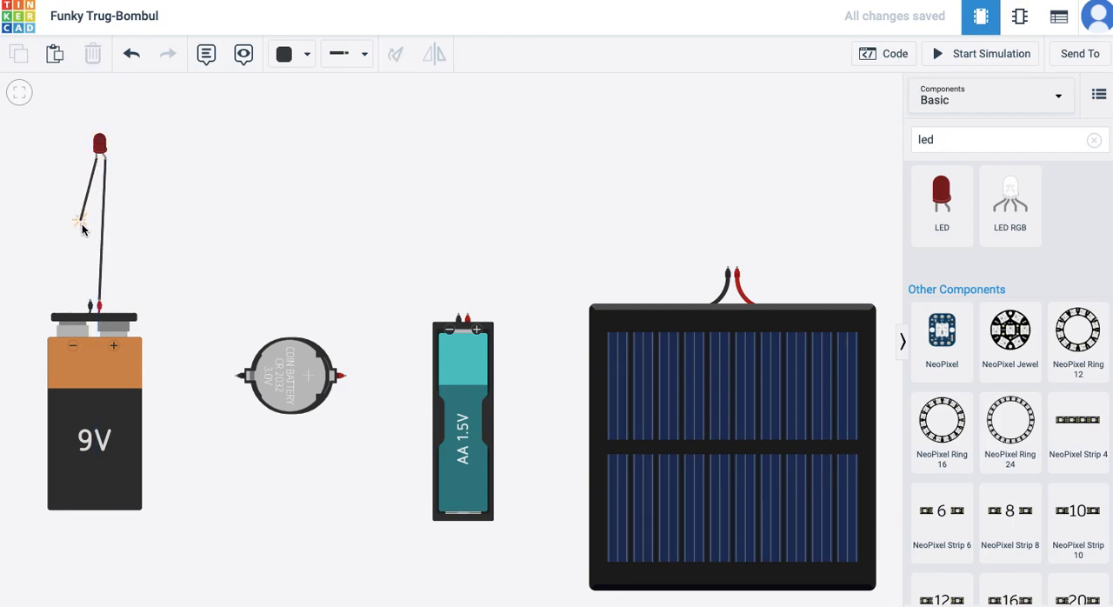
{"action": "mouse_move", "coordinate": [92, 305]}
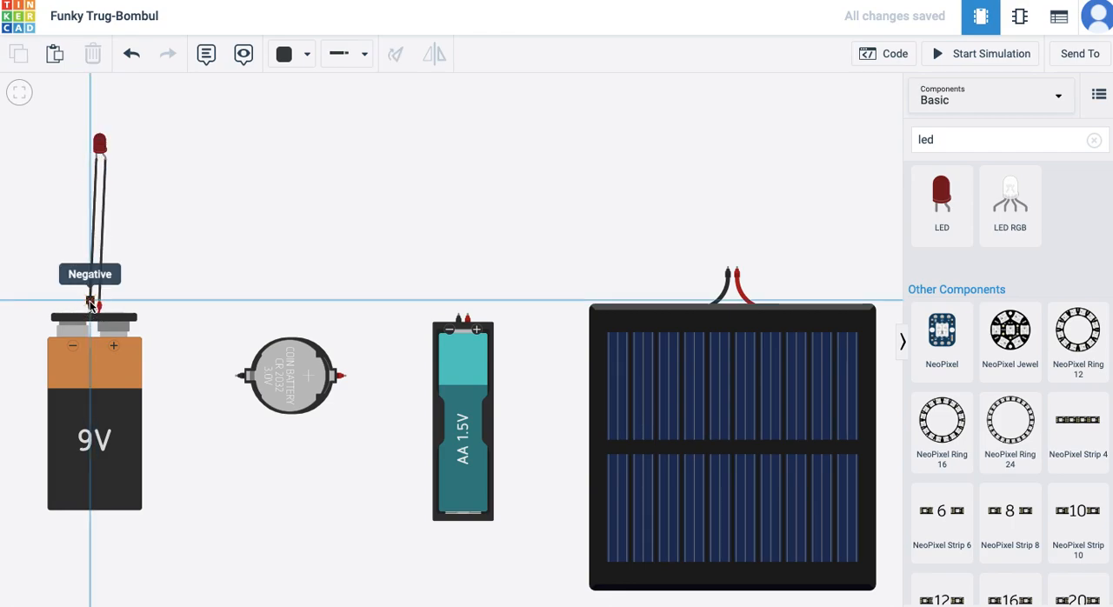
{"action": "left_click", "coordinate": [980, 53]}
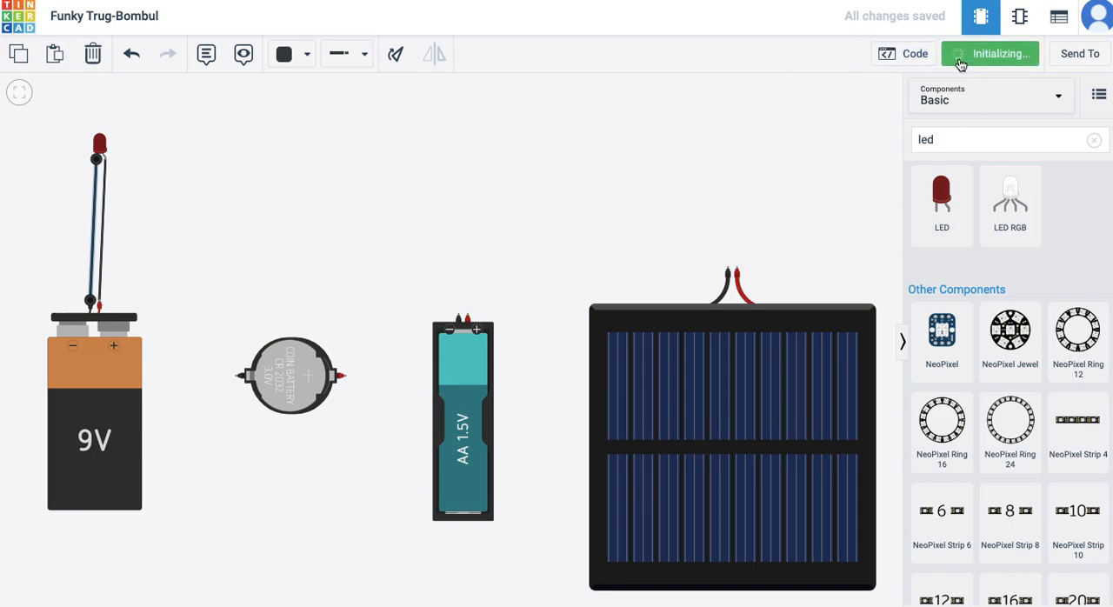
{"action": "left_click", "coordinate": [990, 53]}
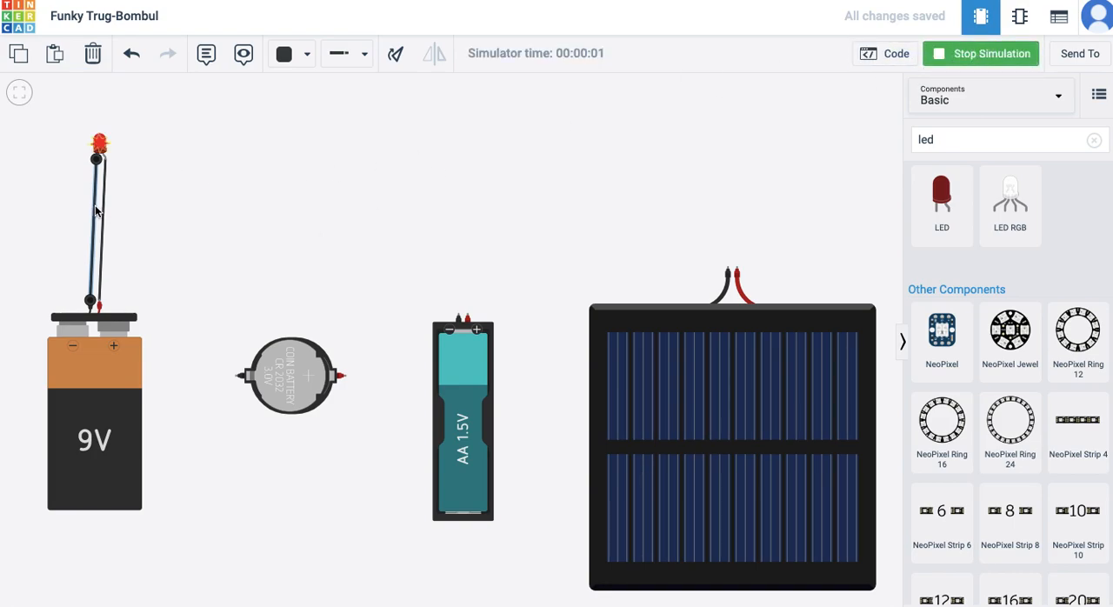
{"action": "left_click", "coordinate": [979, 53]}
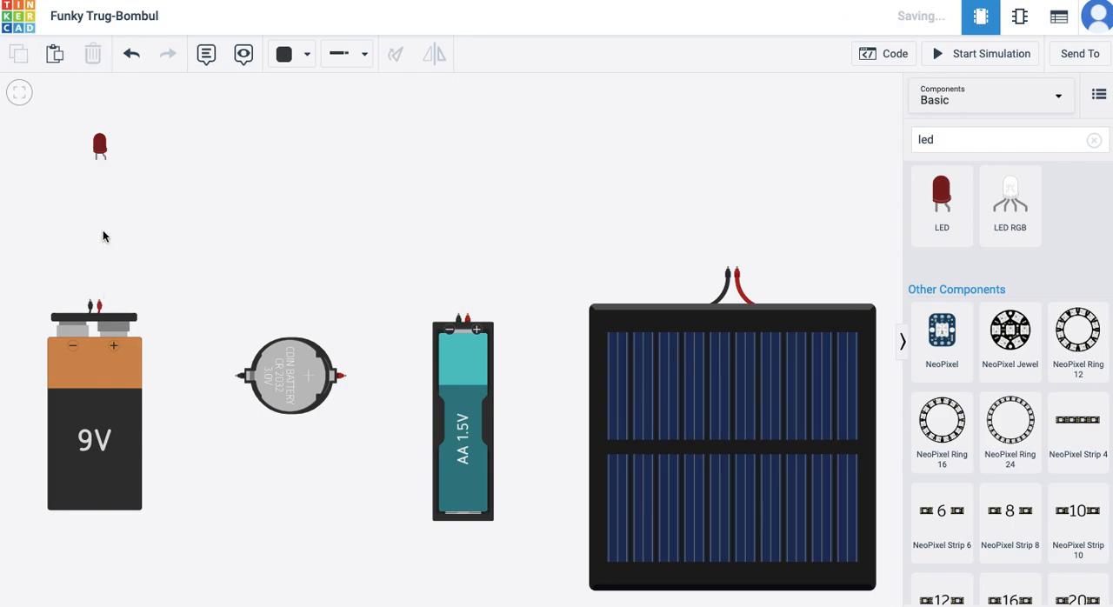
Step: Wire the LED to the 9V battery with a red positive wire and start the simulation
{"action": "left_click", "coordinate": [99, 145]}
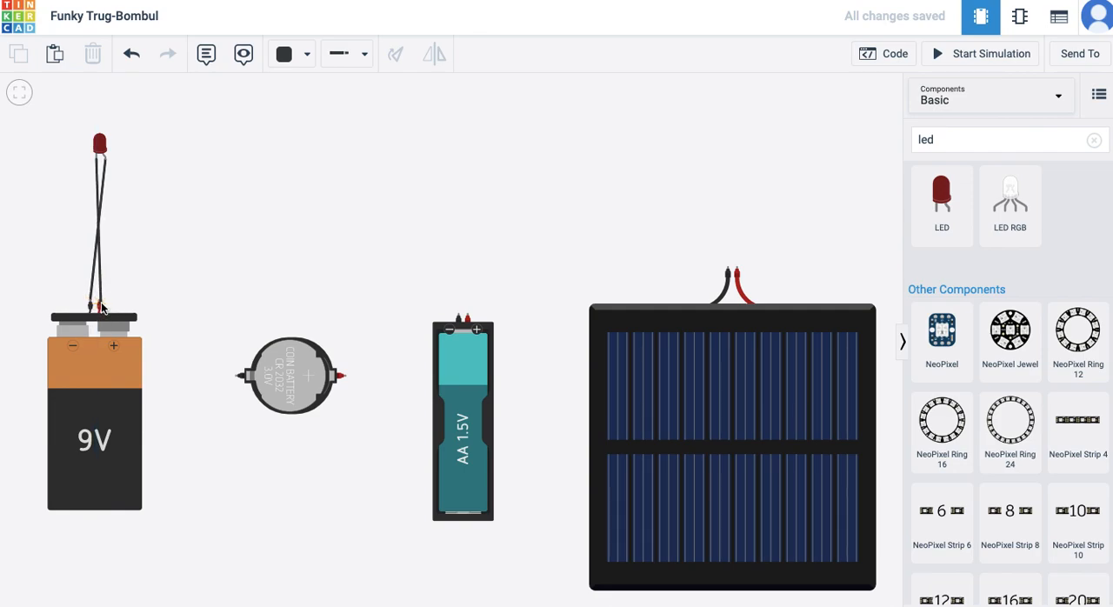
{"action": "mouse_move", "coordinate": [95, 161]}
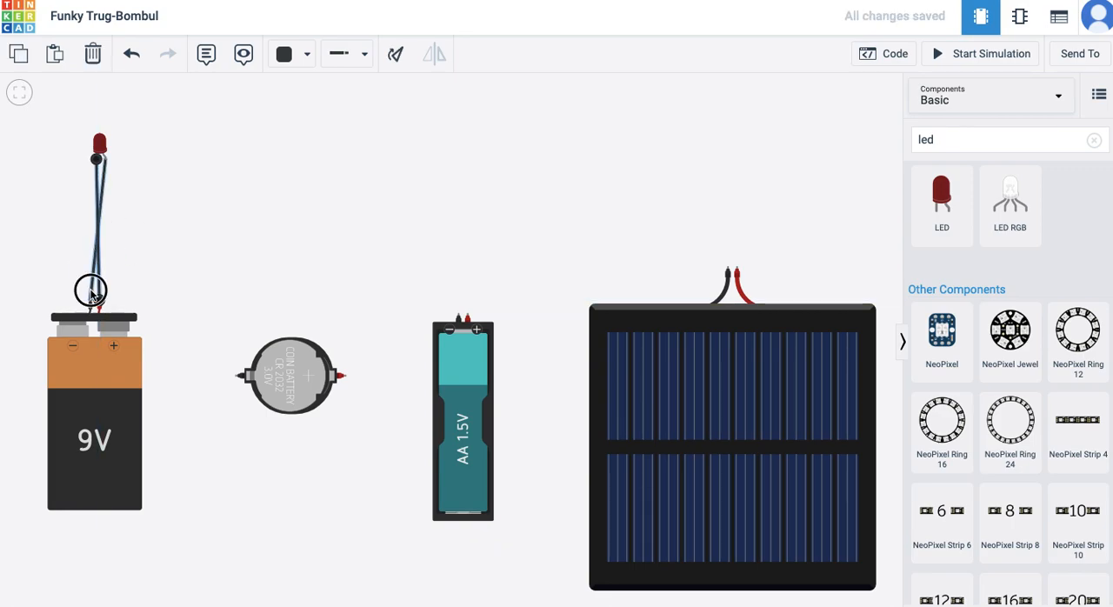
{"action": "left_click", "coordinate": [290, 53]}
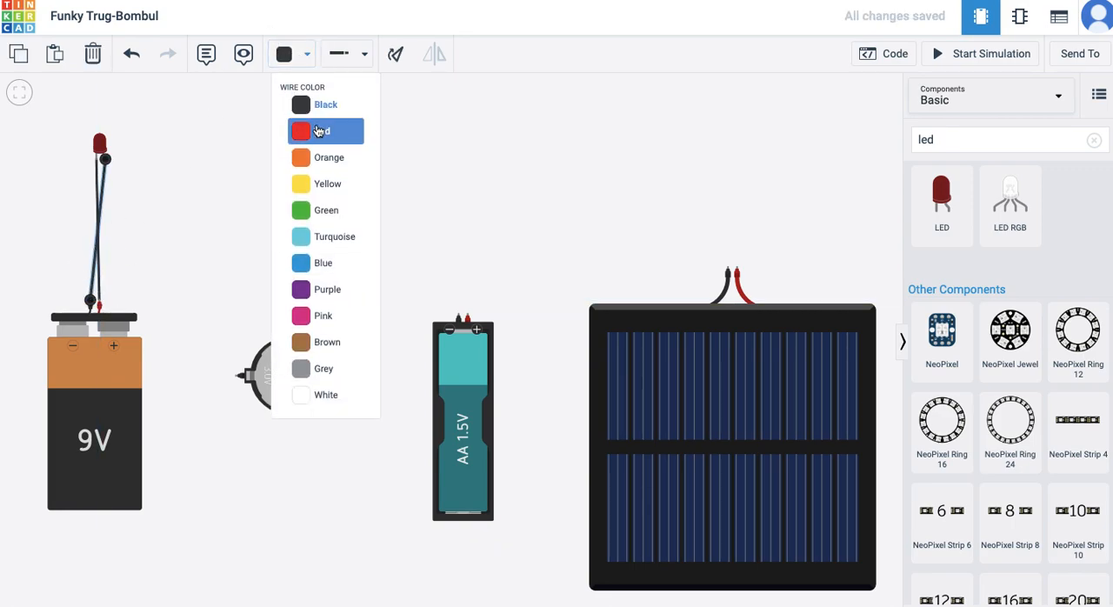
{"action": "left_click", "coordinate": [325, 130]}
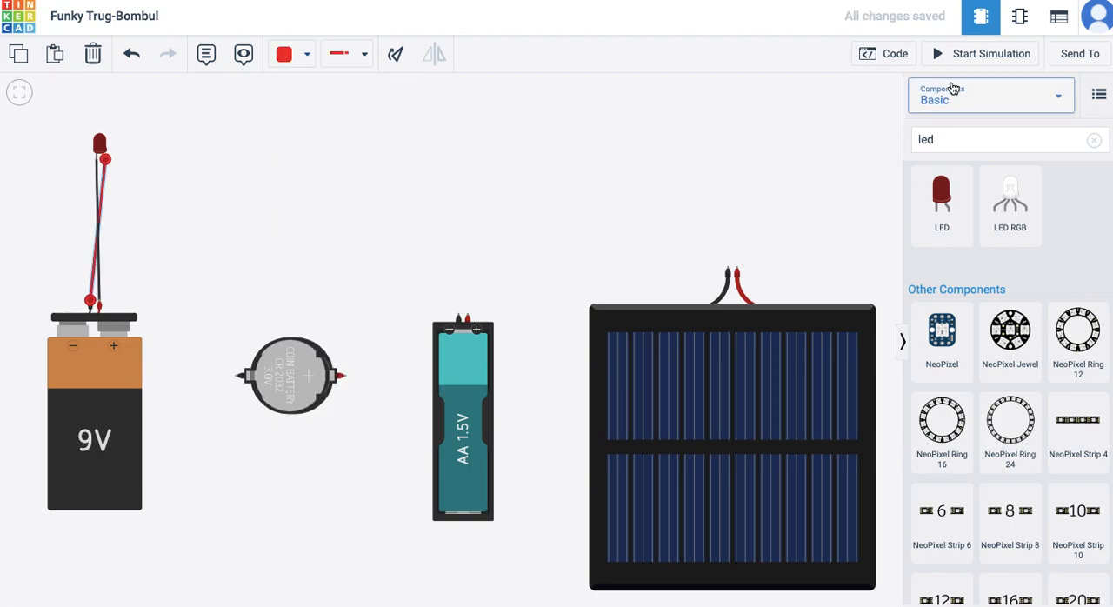
{"action": "left_click", "coordinate": [980, 53]}
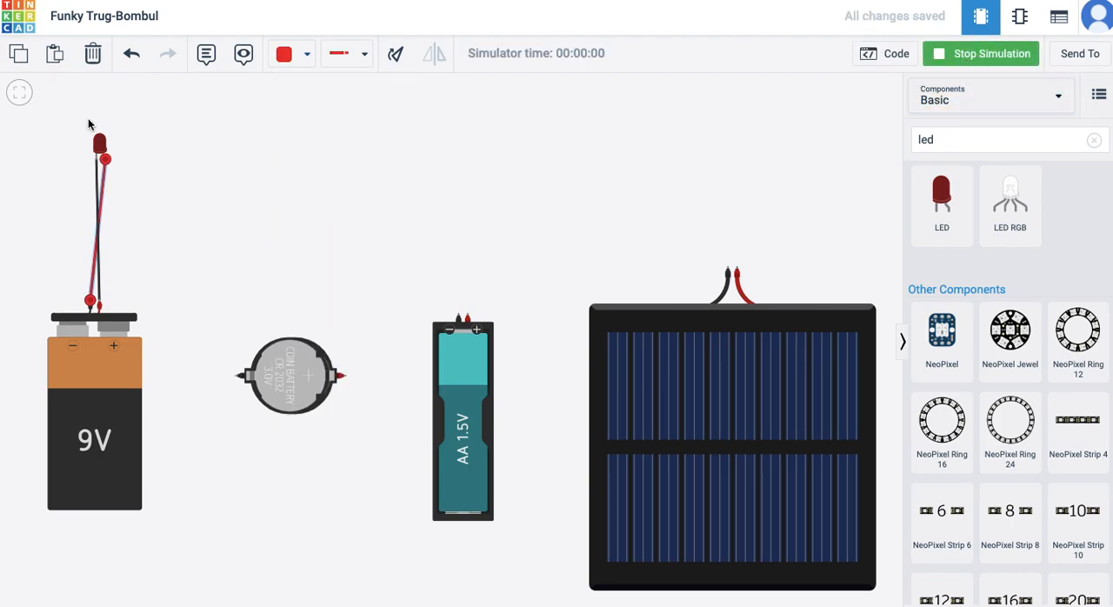
{"action": "left_click", "coordinate": [98, 143]}
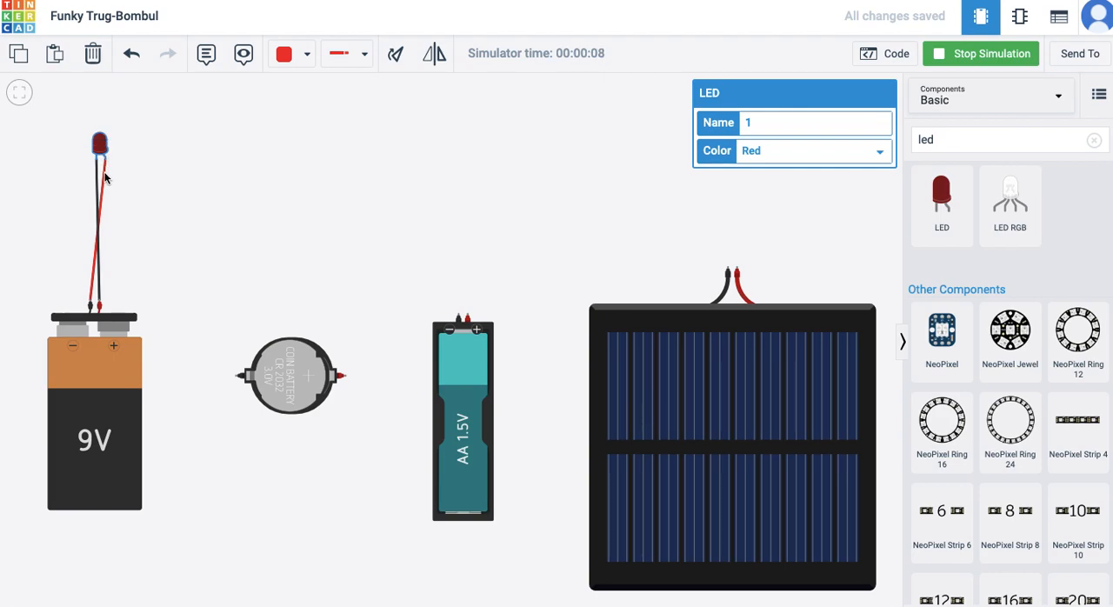
{"action": "left_click", "coordinate": [980, 53]}
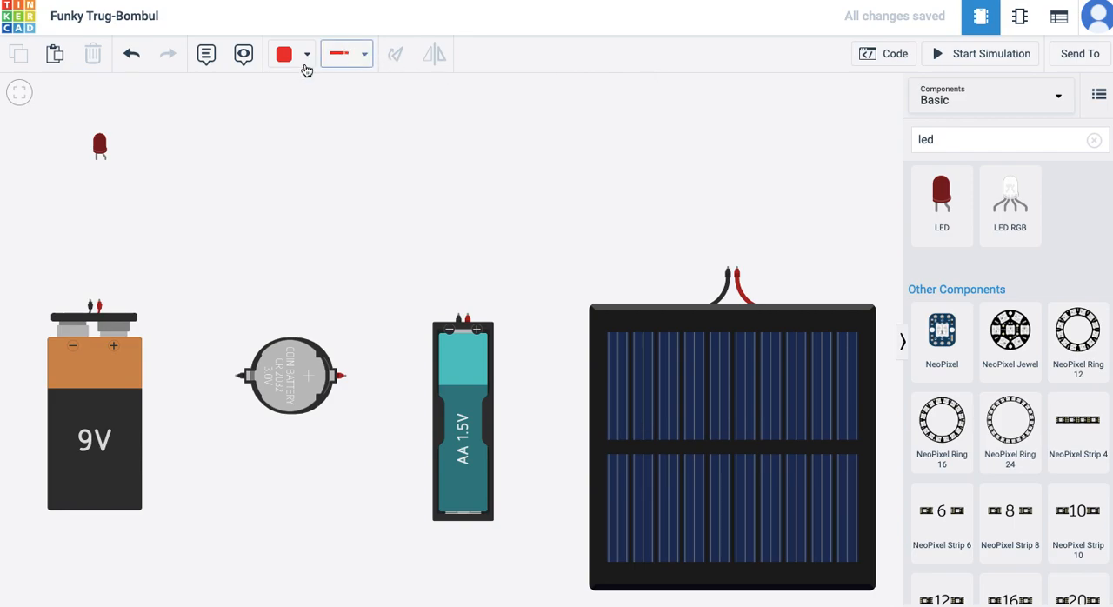
{"action": "left_click_drag", "start_coordinate": [99, 161], "coordinate": [99, 205]}
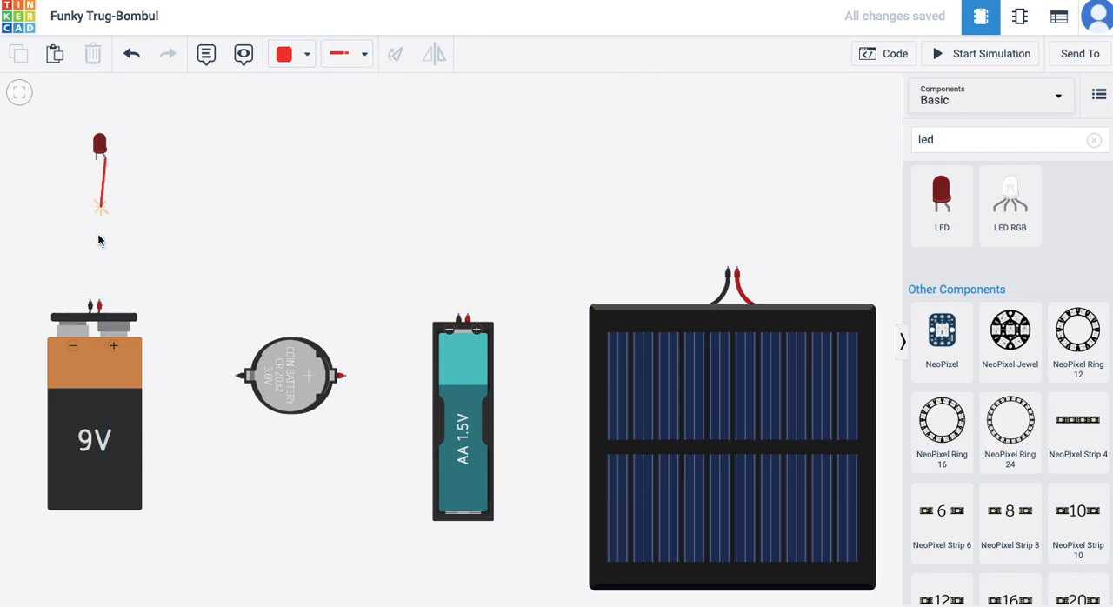
{"action": "left_click_drag", "start_coordinate": [99, 207], "coordinate": [98, 303]}
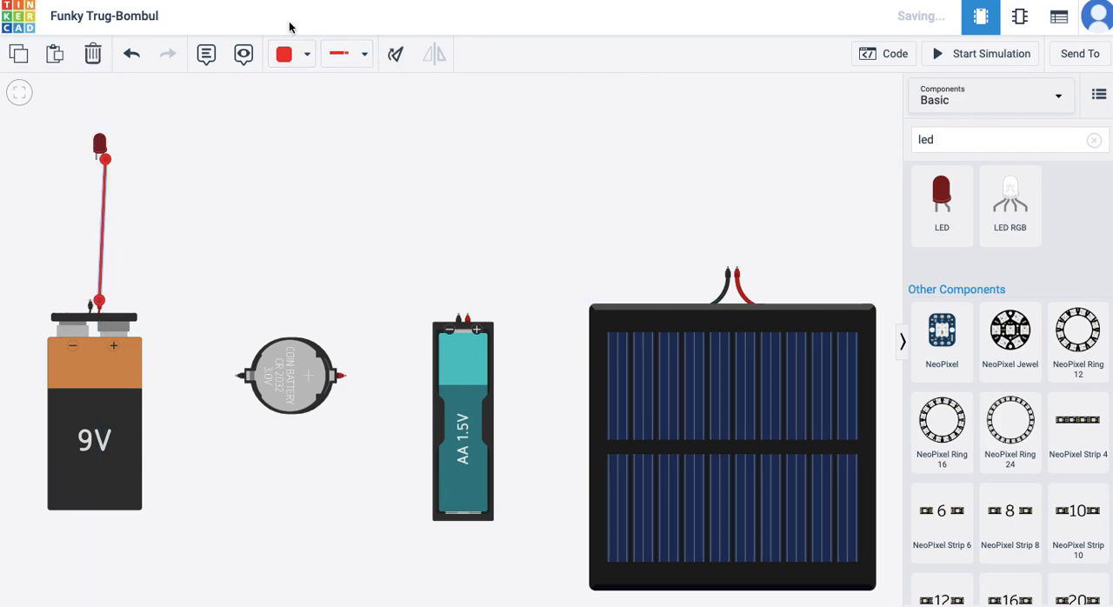
{"action": "left_click", "coordinate": [307, 53]}
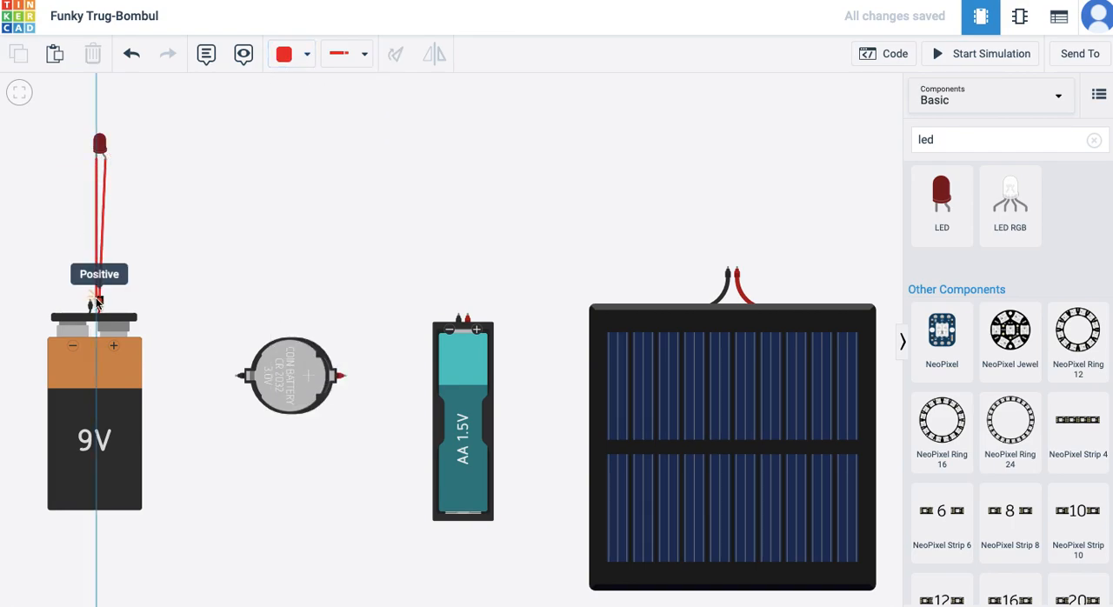
{"action": "left_click", "coordinate": [290, 53]}
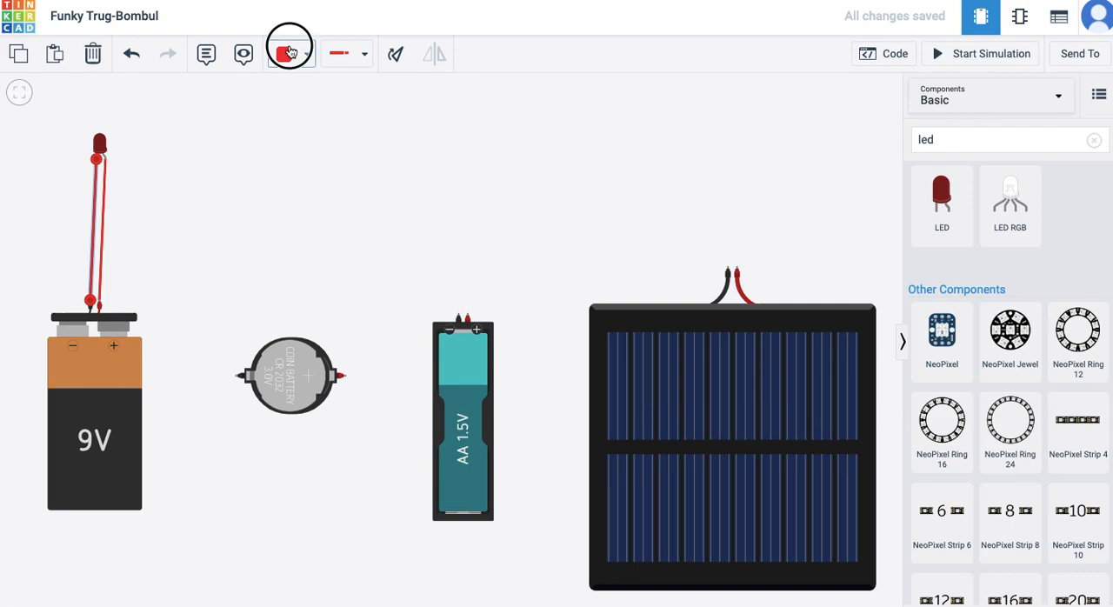
{"action": "left_click", "coordinate": [289, 53]}
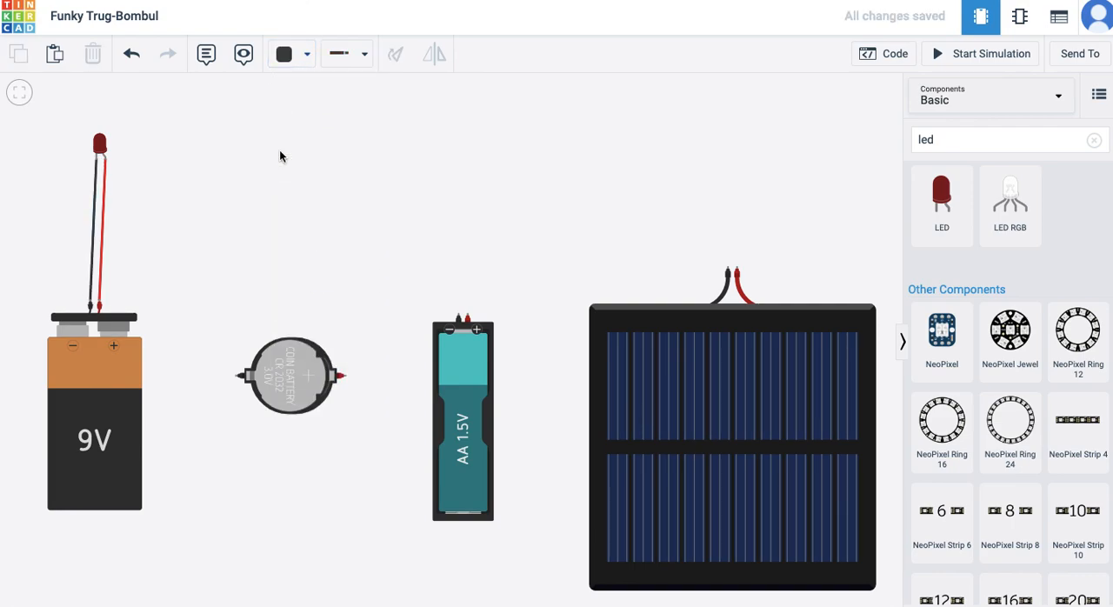
{"action": "left_click", "coordinate": [980, 53]}
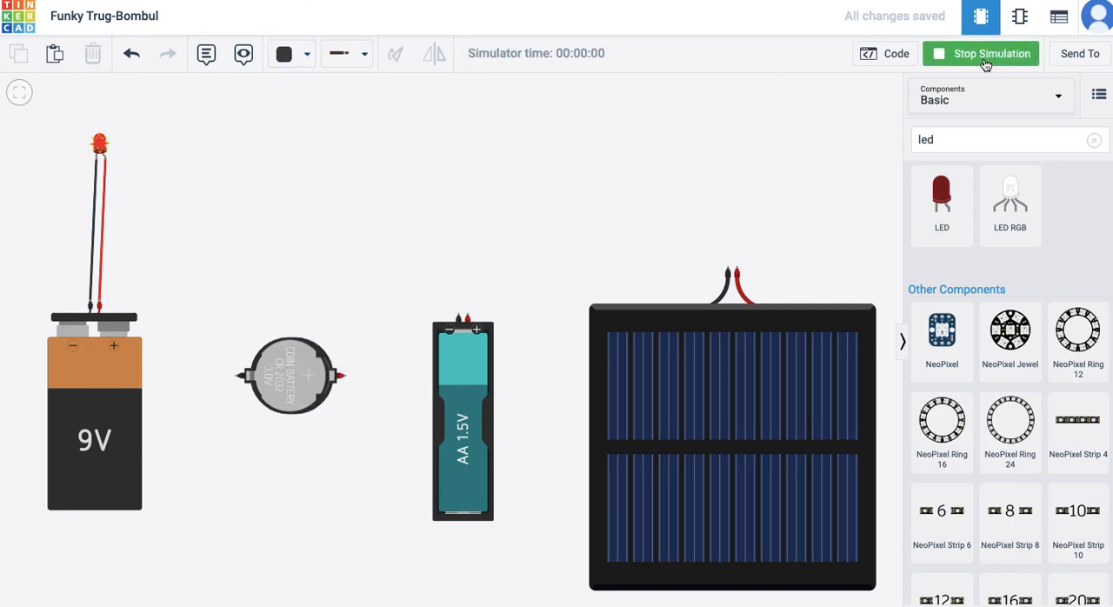
{"action": "left_click", "coordinate": [981, 53]}
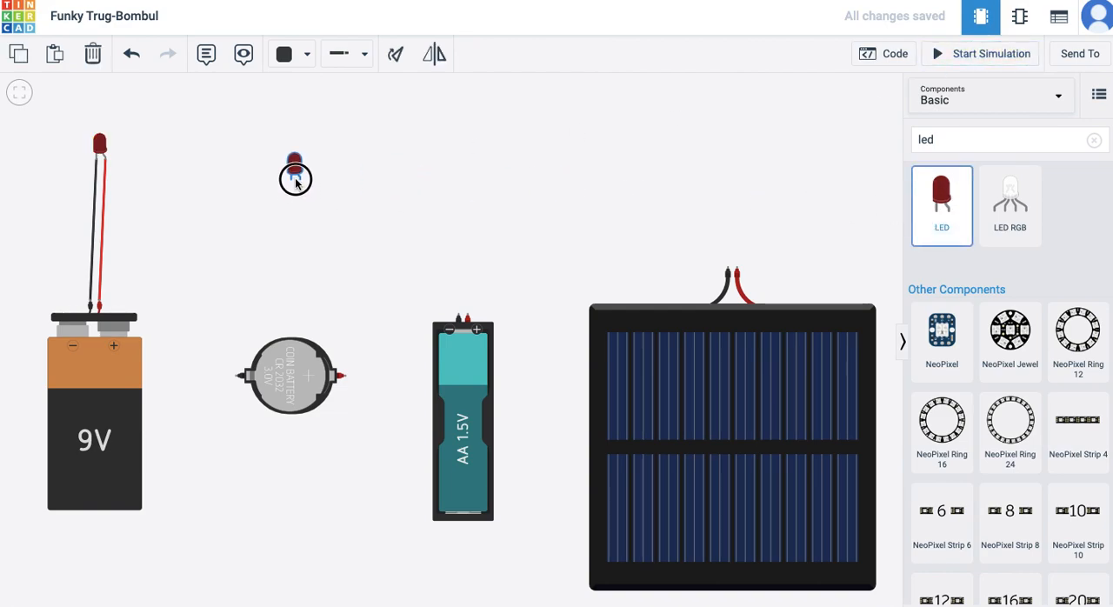
Step: Place LEDs above the coin cell and AA battery, and open the wire colour options
{"action": "left_click_drag", "start_coordinate": [296, 169], "coordinate": [450, 170]}
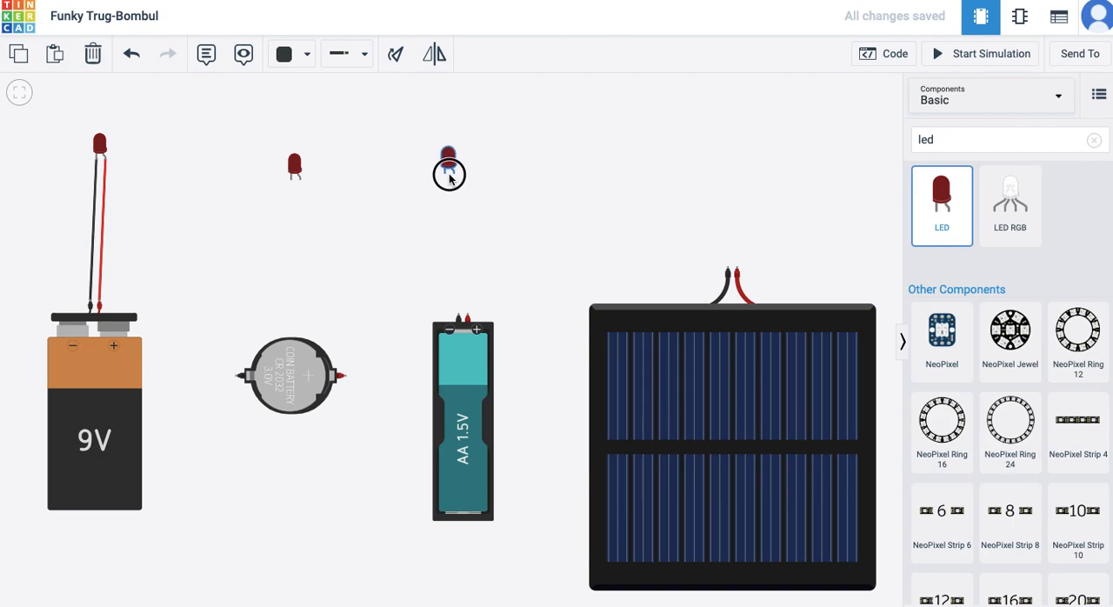
{"action": "left_click_drag", "start_coordinate": [450, 171], "coordinate": [740, 182]}
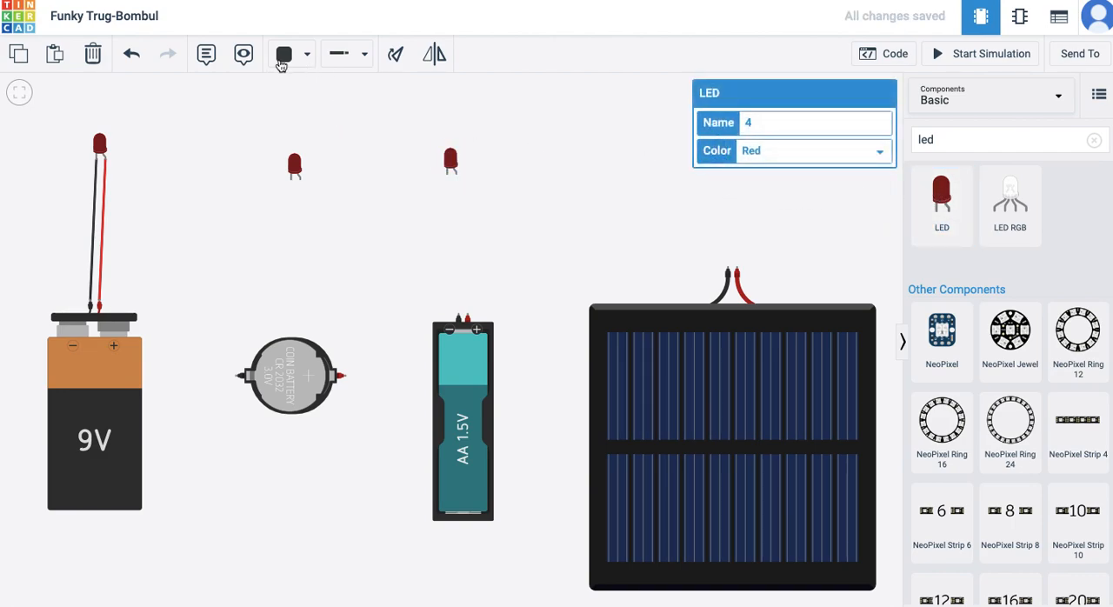
{"action": "mouse_move", "coordinate": [300, 178]}
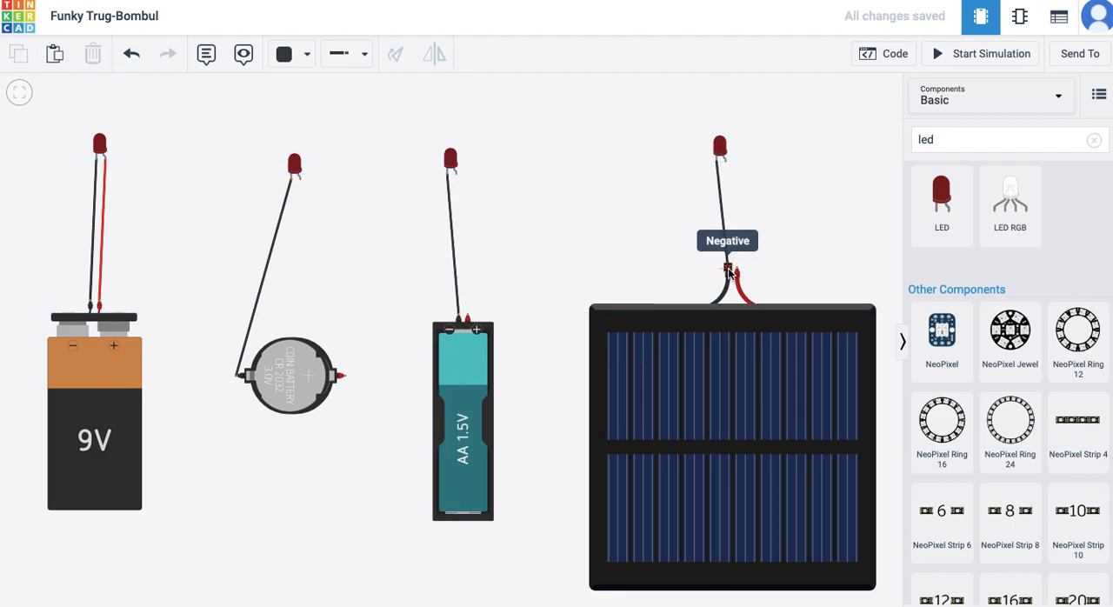
{"action": "mouse_move", "coordinate": [356, 154]}
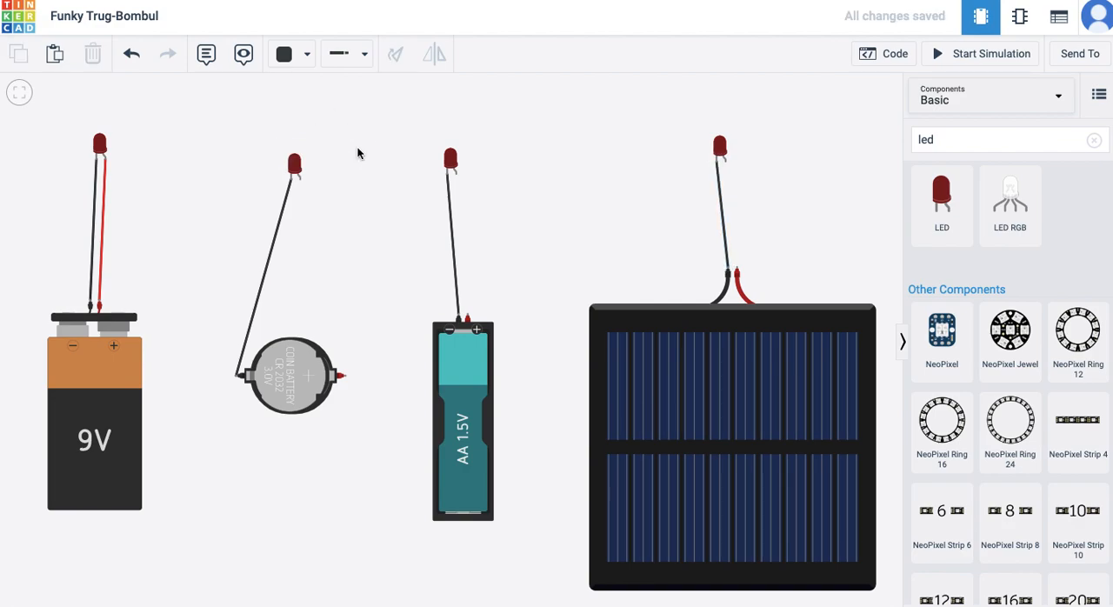
{"action": "left_click", "coordinate": [285, 54]}
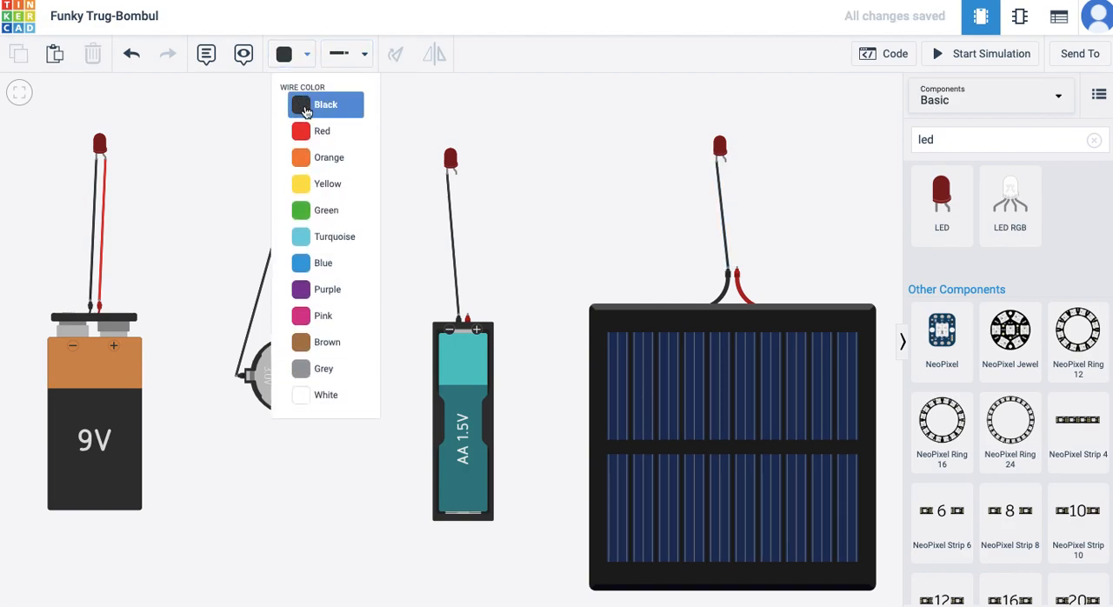
Step: Set the wire colour to Red for the positive-terminal wires
{"action": "left_click", "coordinate": [322, 131]}
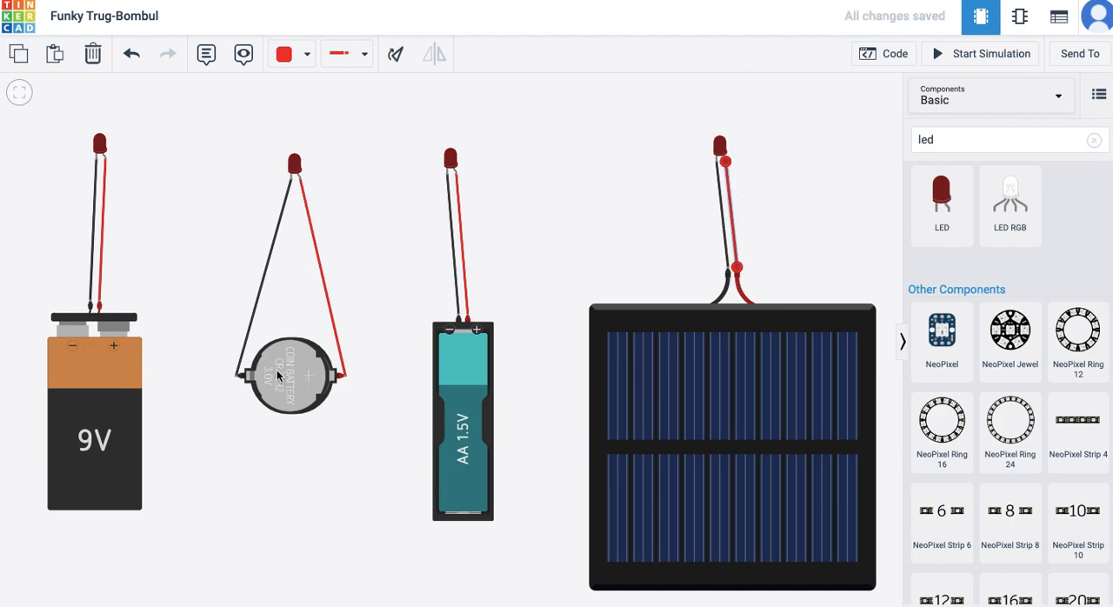
{"action": "mouse_move", "coordinate": [291, 387]}
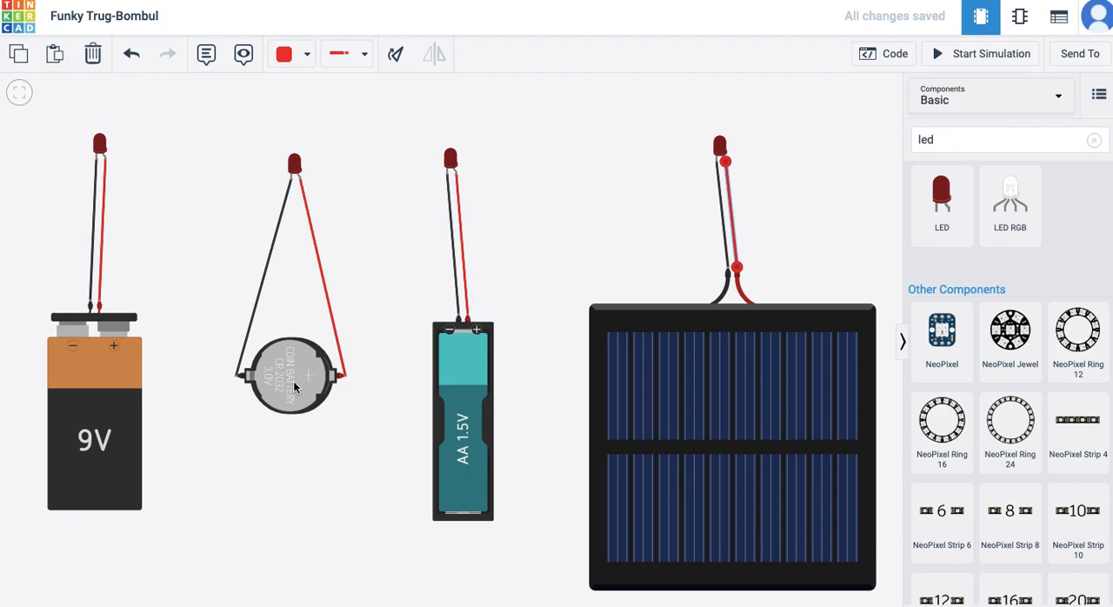
{"action": "mouse_move", "coordinate": [469, 459]}
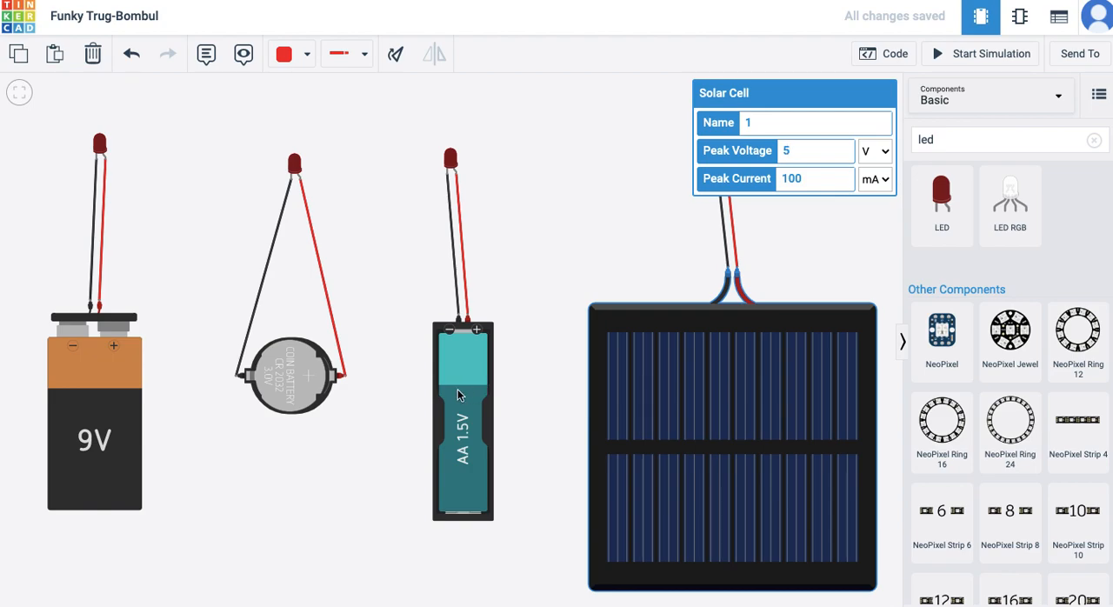
{"action": "left_click", "coordinate": [463, 421]}
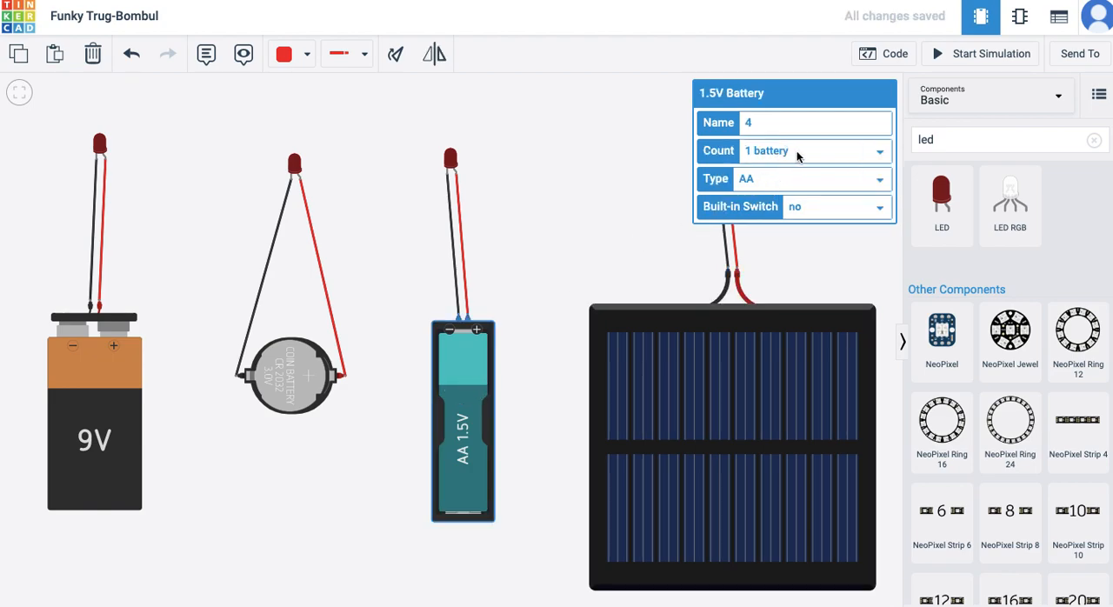
{"action": "mouse_move", "coordinate": [783, 200]}
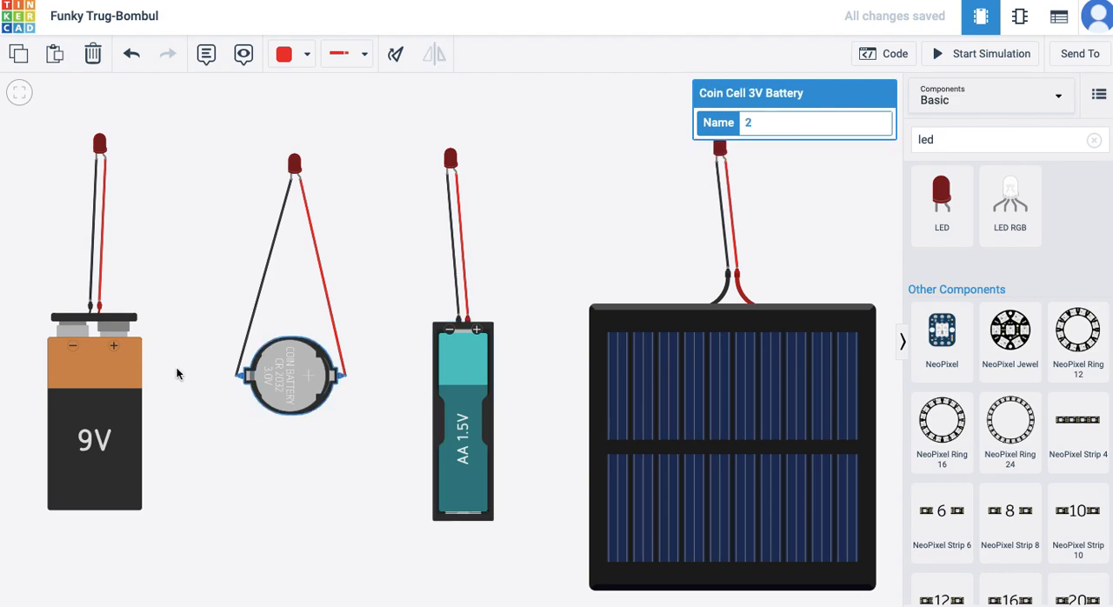
{"action": "left_click", "coordinate": [732, 445]}
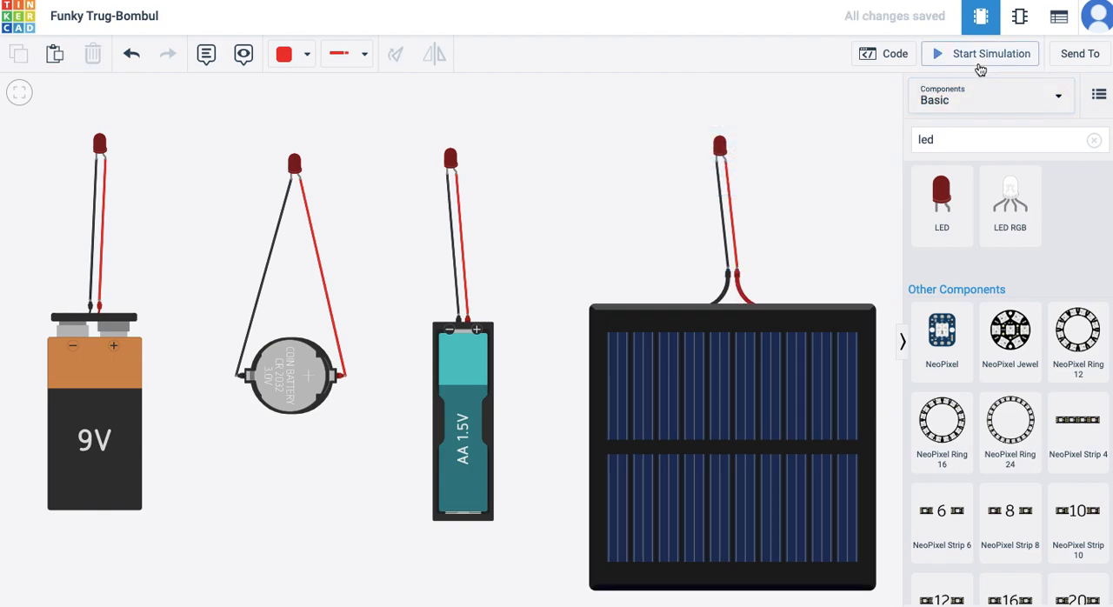
Step: Start the simulation of all four LED circuits
{"action": "left_click", "coordinate": [980, 53]}
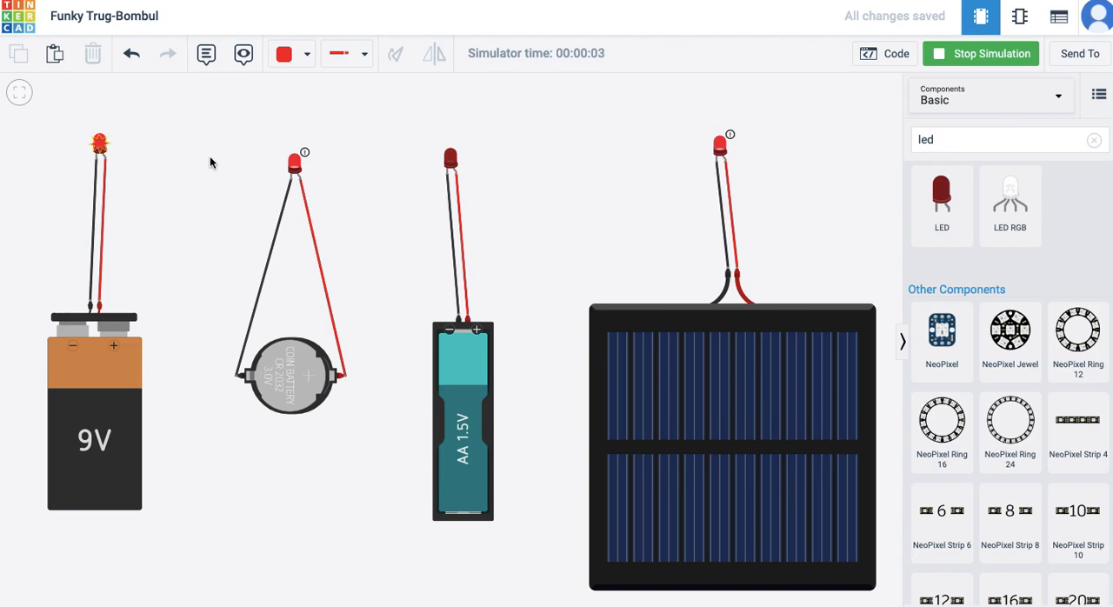
{"action": "mouse_move", "coordinate": [151, 154]}
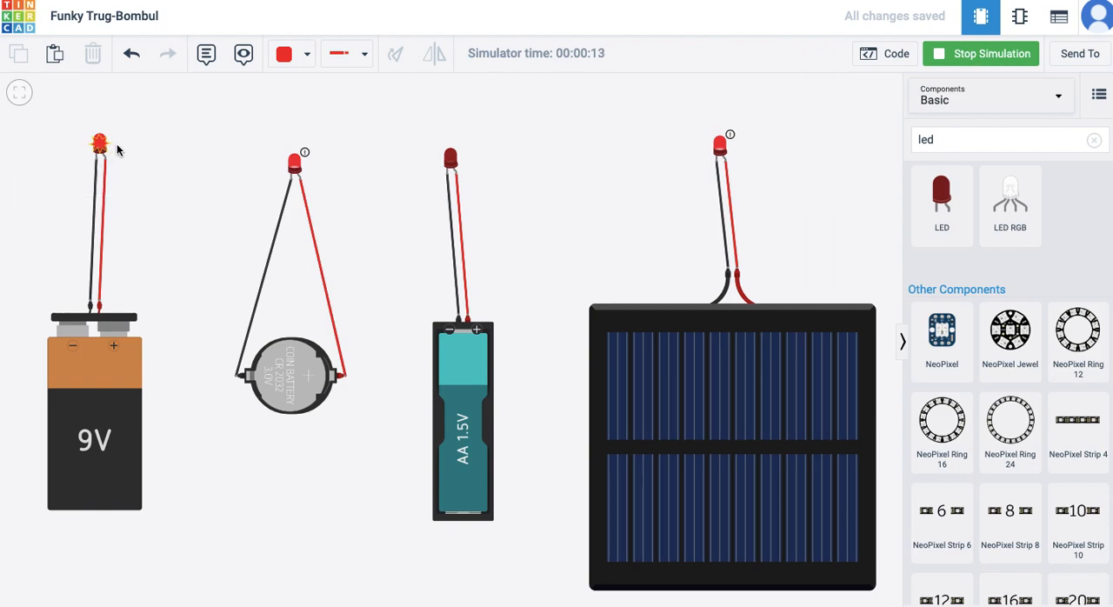
{"action": "mouse_move", "coordinate": [111, 331]}
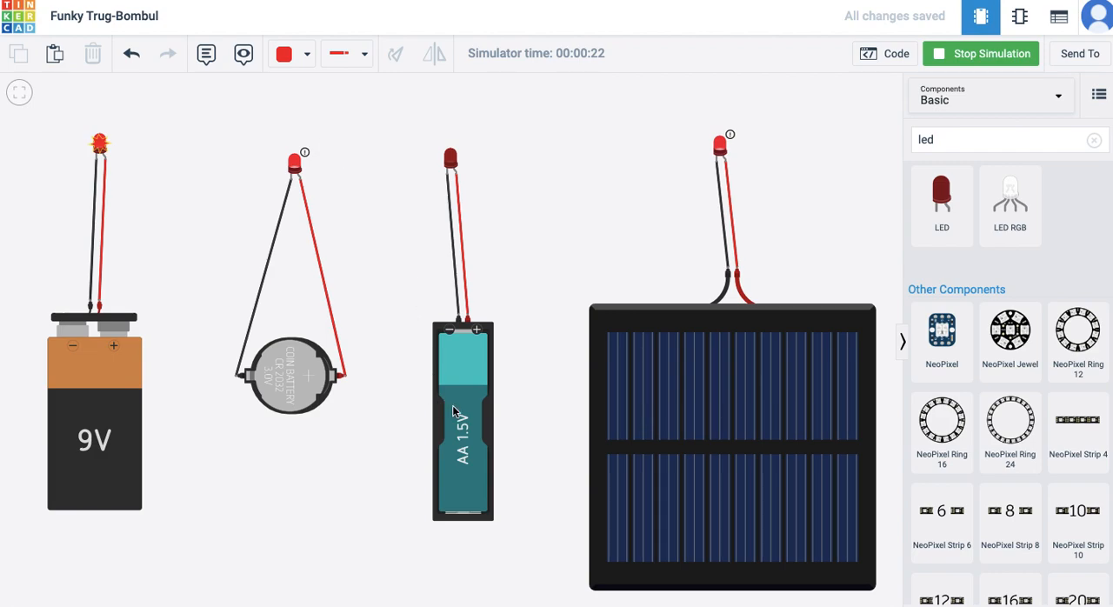
{"action": "mouse_move", "coordinate": [469, 194]}
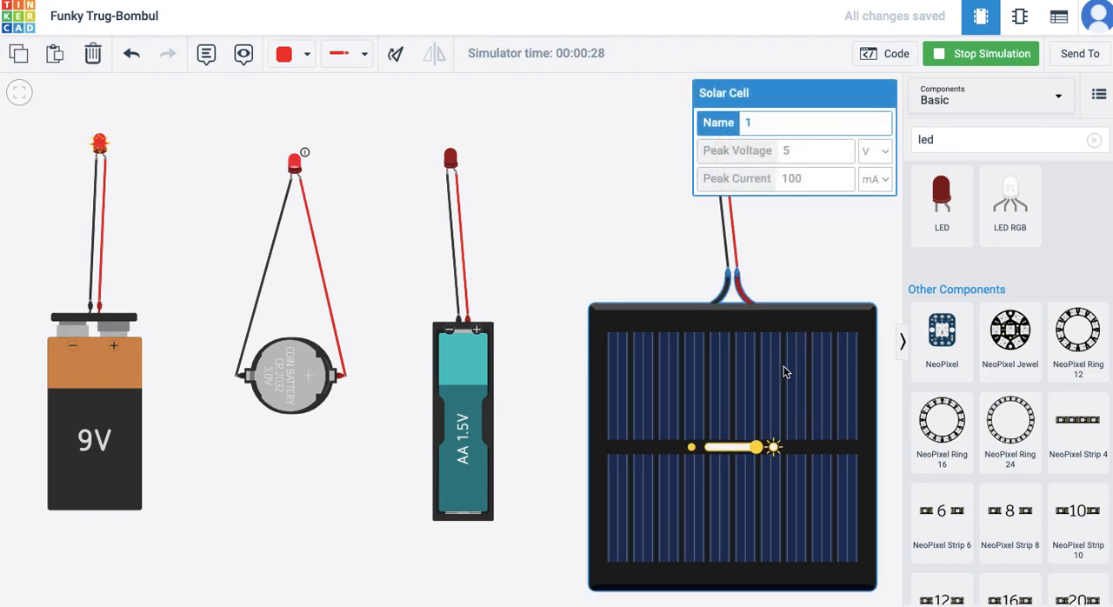
Step: Select the solar cell's LED and the solar cell, then stop and restart the simulation
{"action": "left_click", "coordinate": [691, 148]}
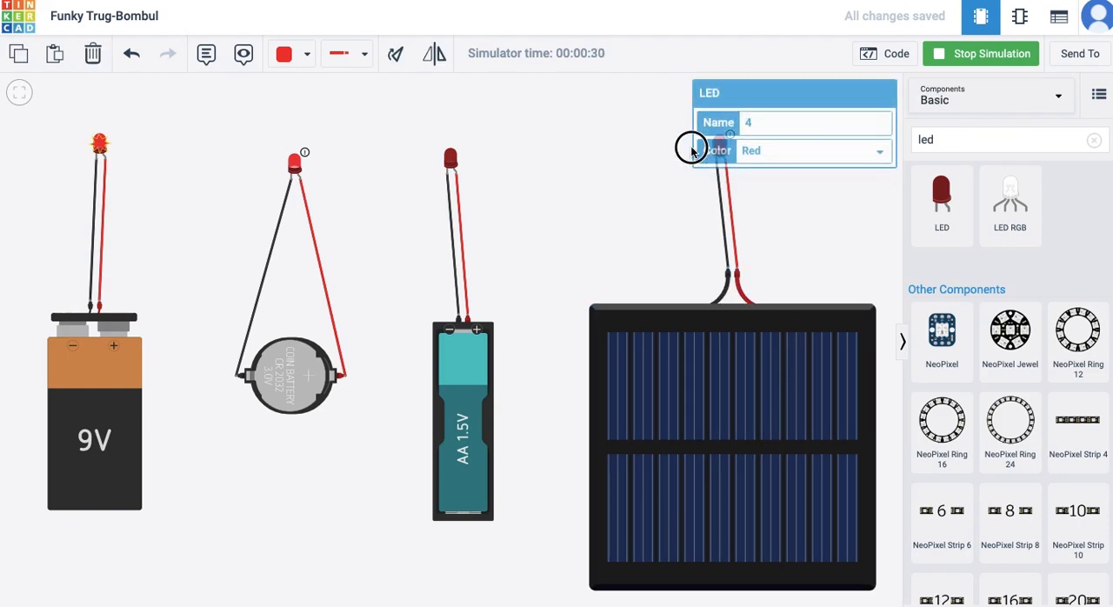
{"action": "left_click", "coordinate": [732, 448]}
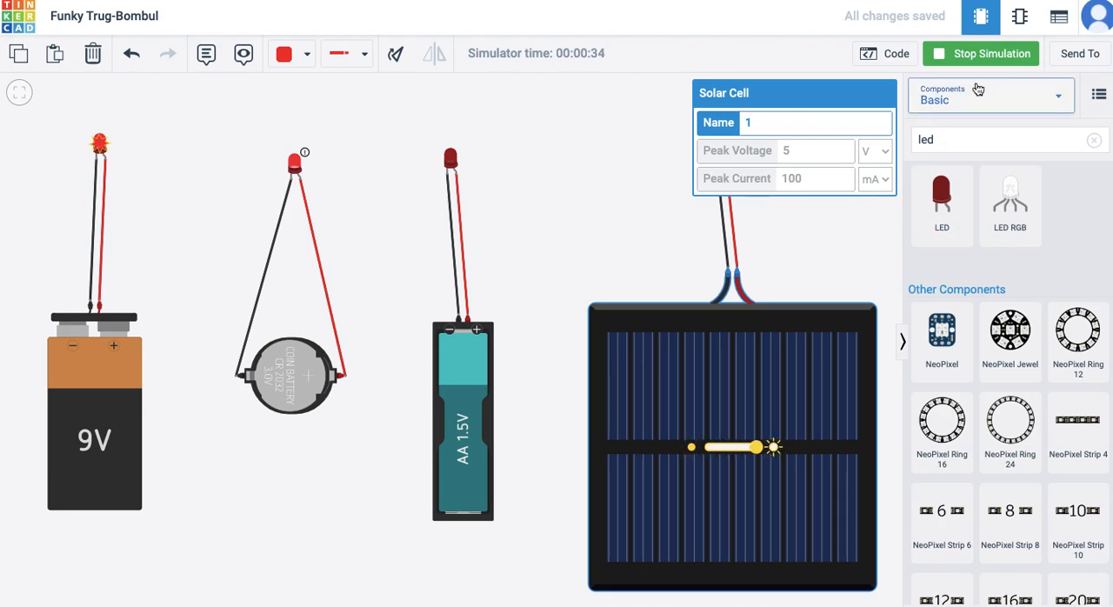
{"action": "left_click", "coordinate": [979, 53]}
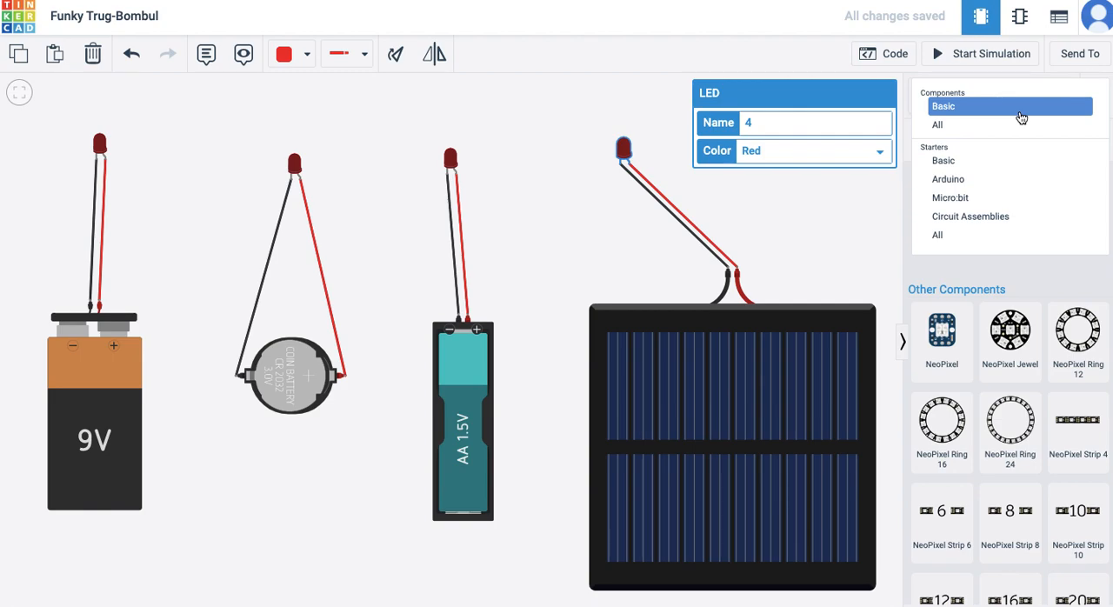
{"action": "left_click", "coordinate": [980, 53]}
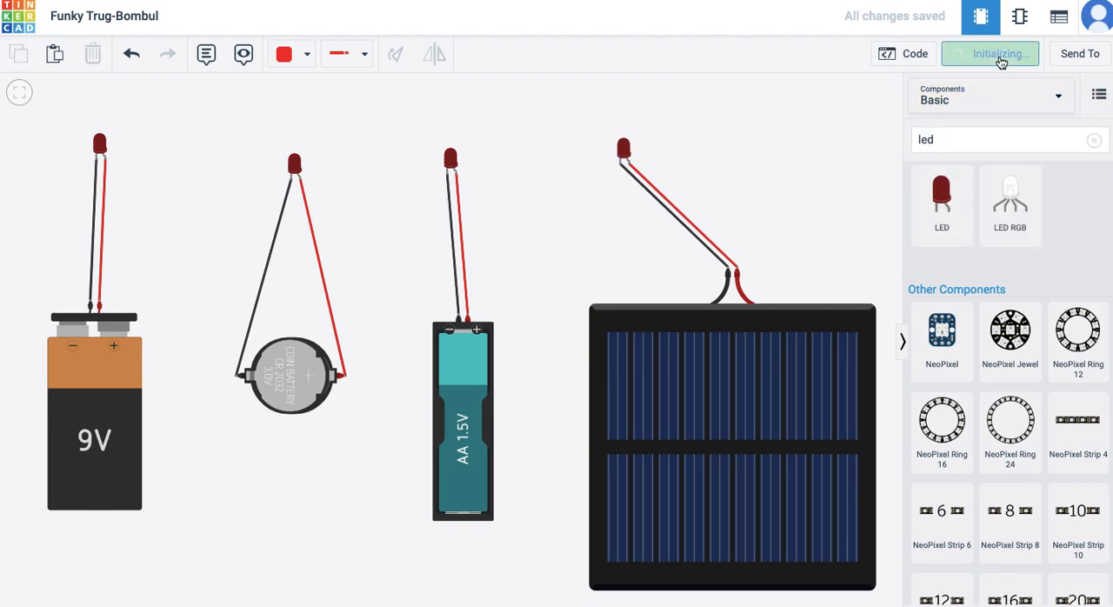
{"action": "left_click", "coordinate": [989, 53]}
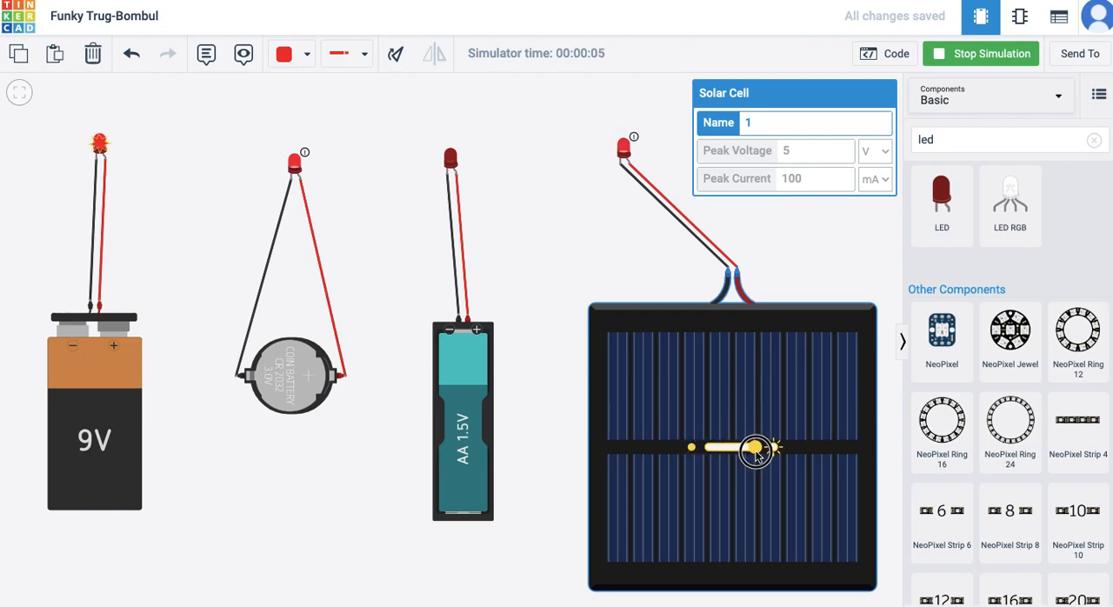
{"action": "mouse_move", "coordinate": [925, 193]}
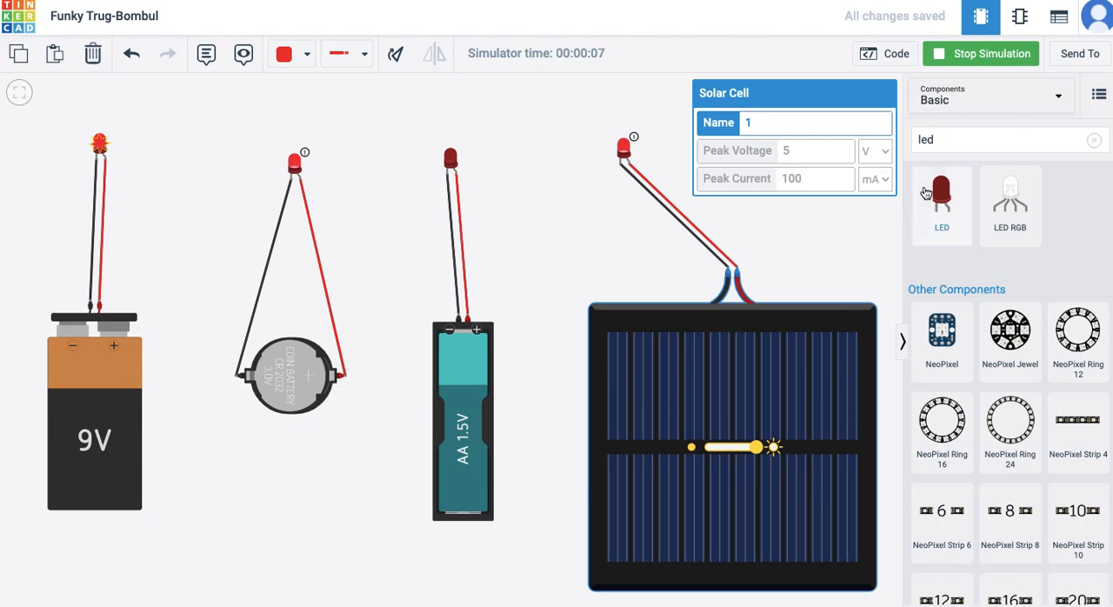